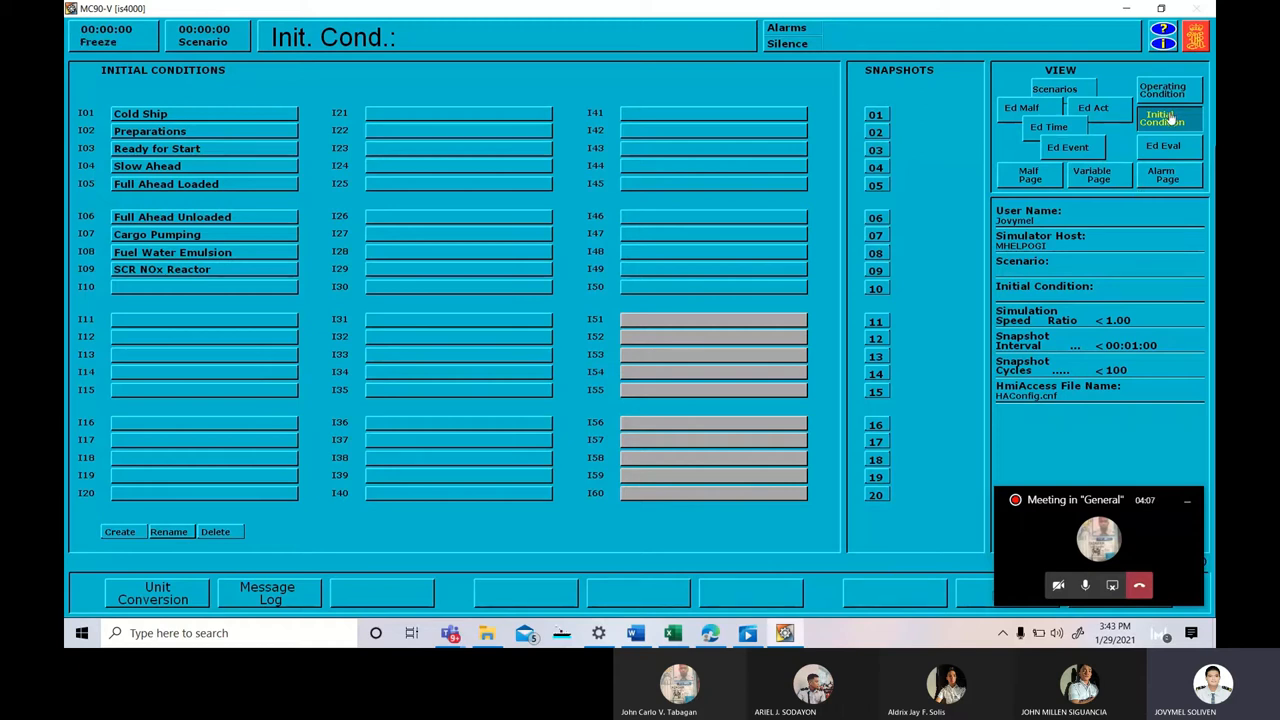
{"action": "mouse_move", "coordinate": [323, 190]}
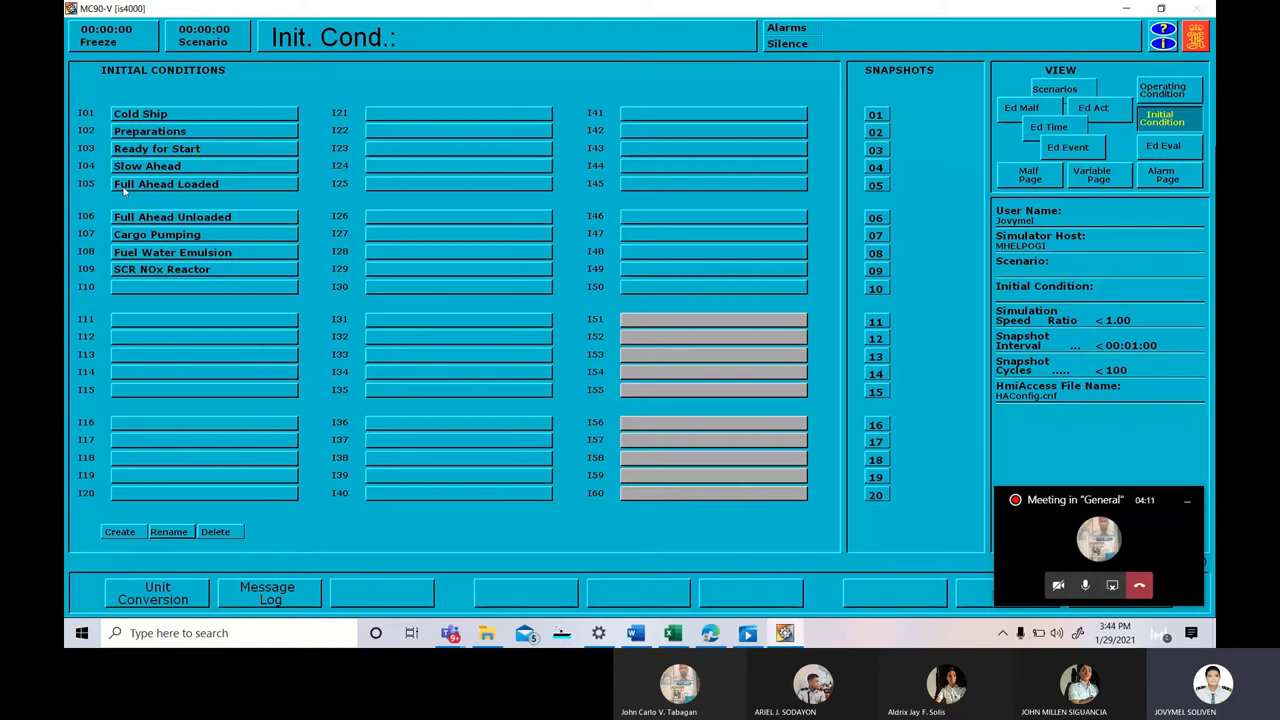
Recall initial condition I05 'Full Ahead Loaded'.
{"action": "left_click", "coordinate": [166, 184]}
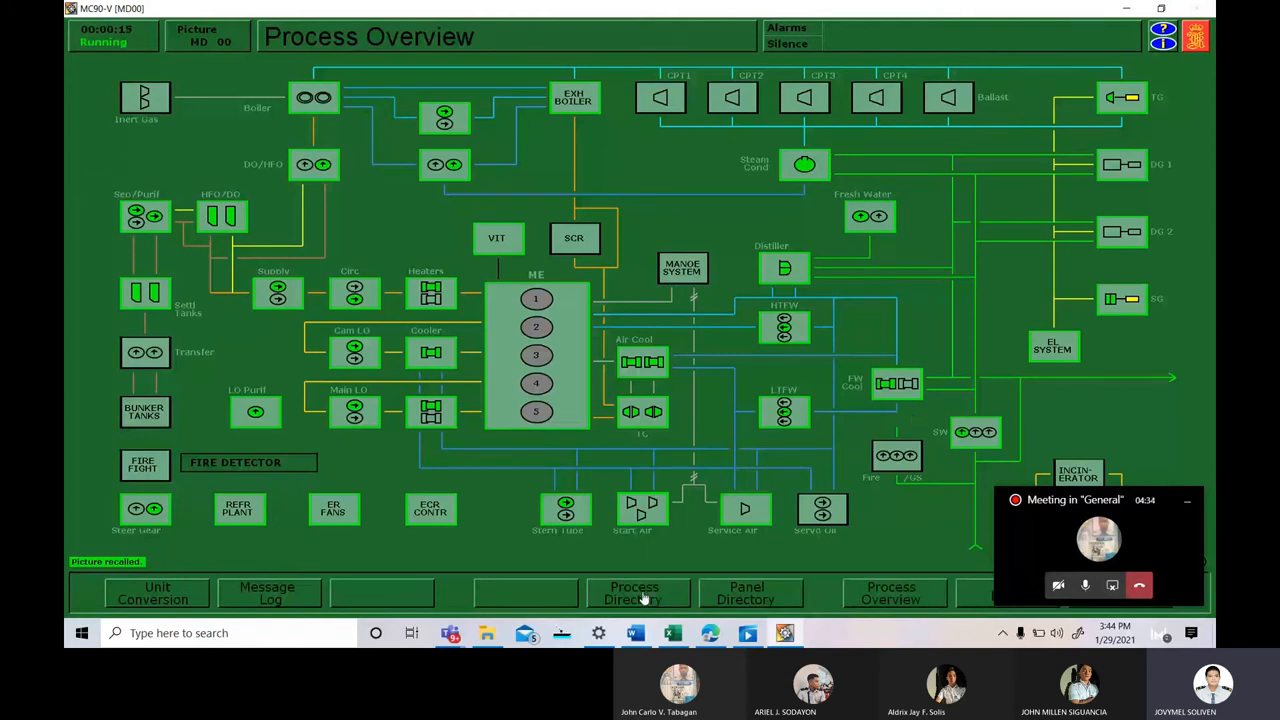
Open the Process Directory from the process overview toolbar.
{"action": "left_click", "coordinate": [635, 592]}
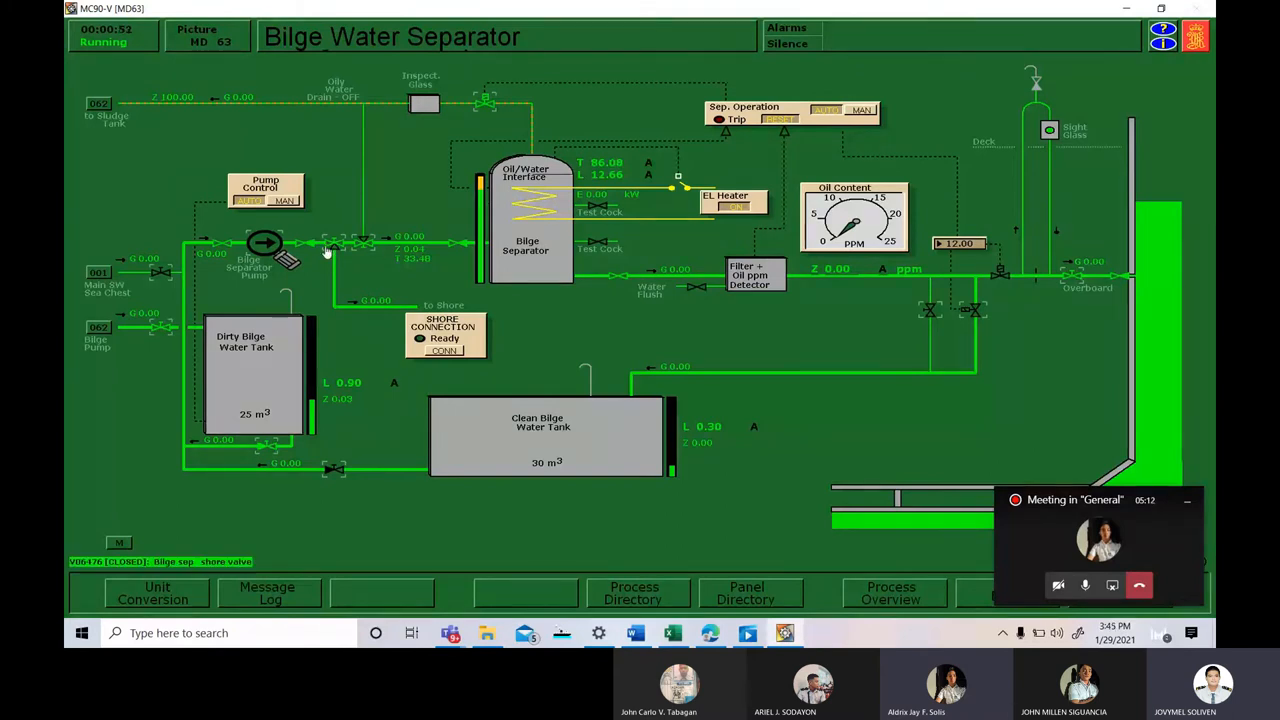
{"action": "mouse_move", "coordinate": [382, 247]}
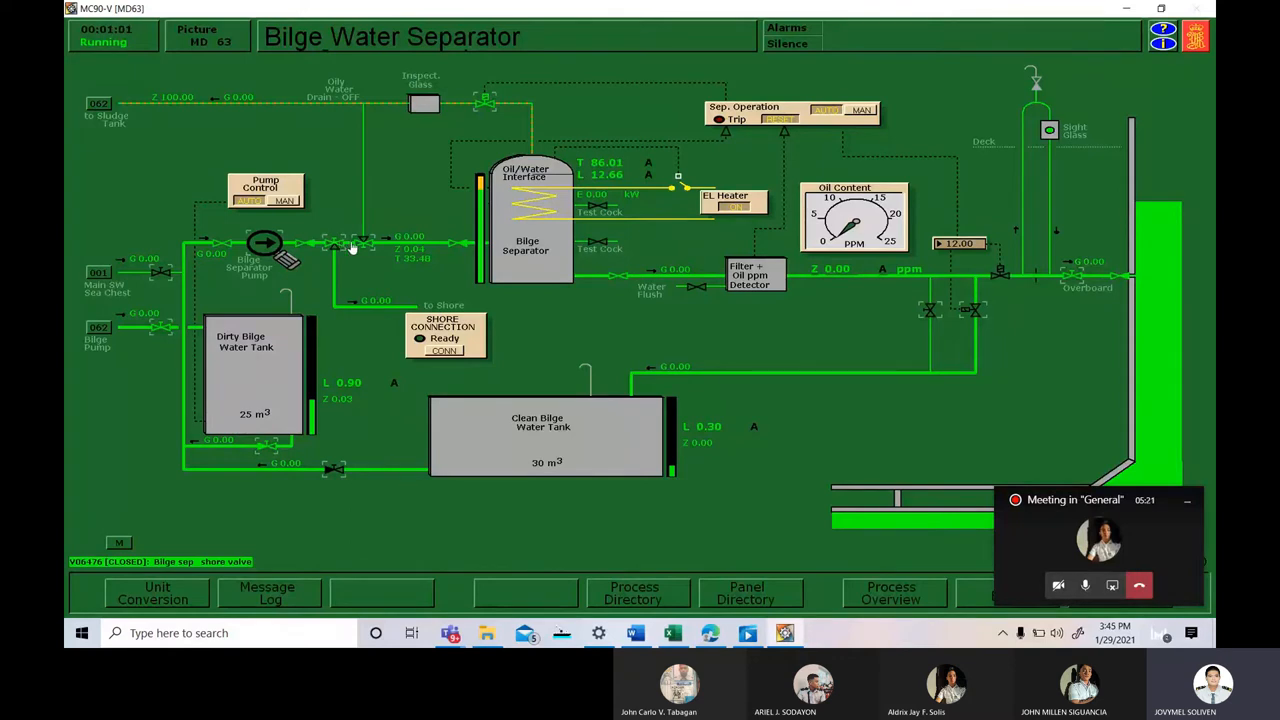
{"action": "mouse_move", "coordinate": [948, 322]}
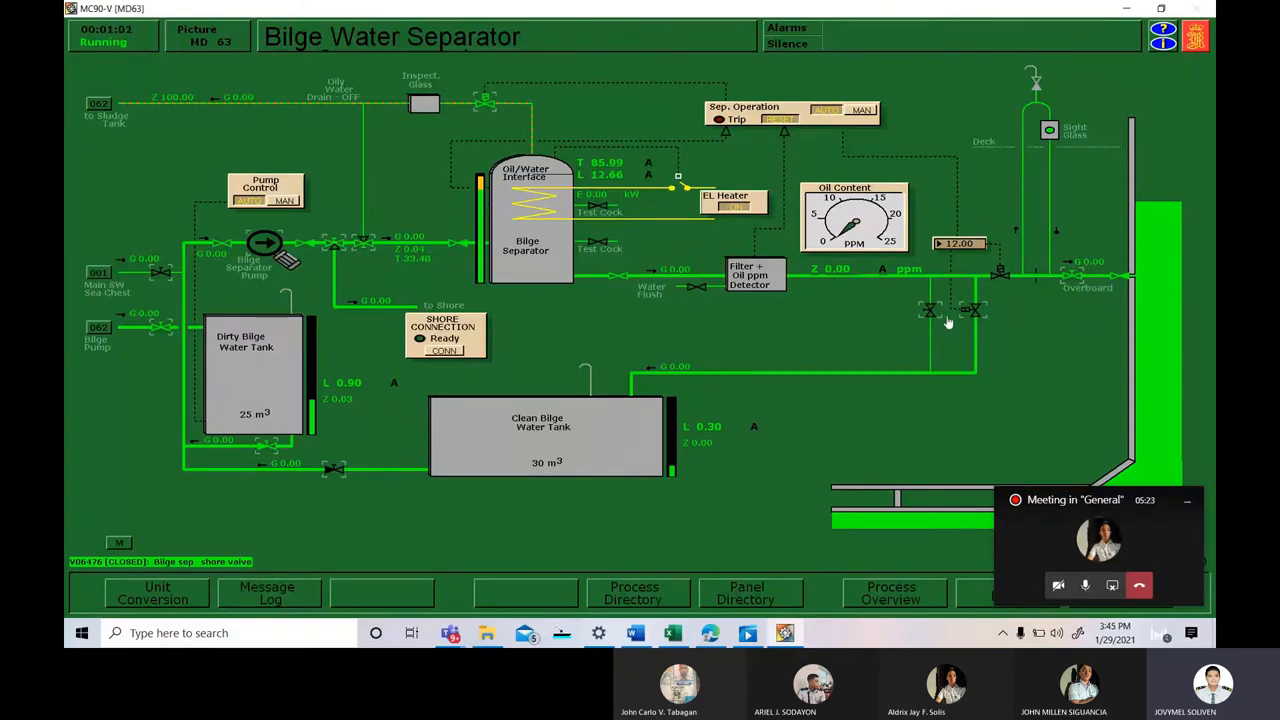
{"action": "mouse_move", "coordinate": [1154, 296]}
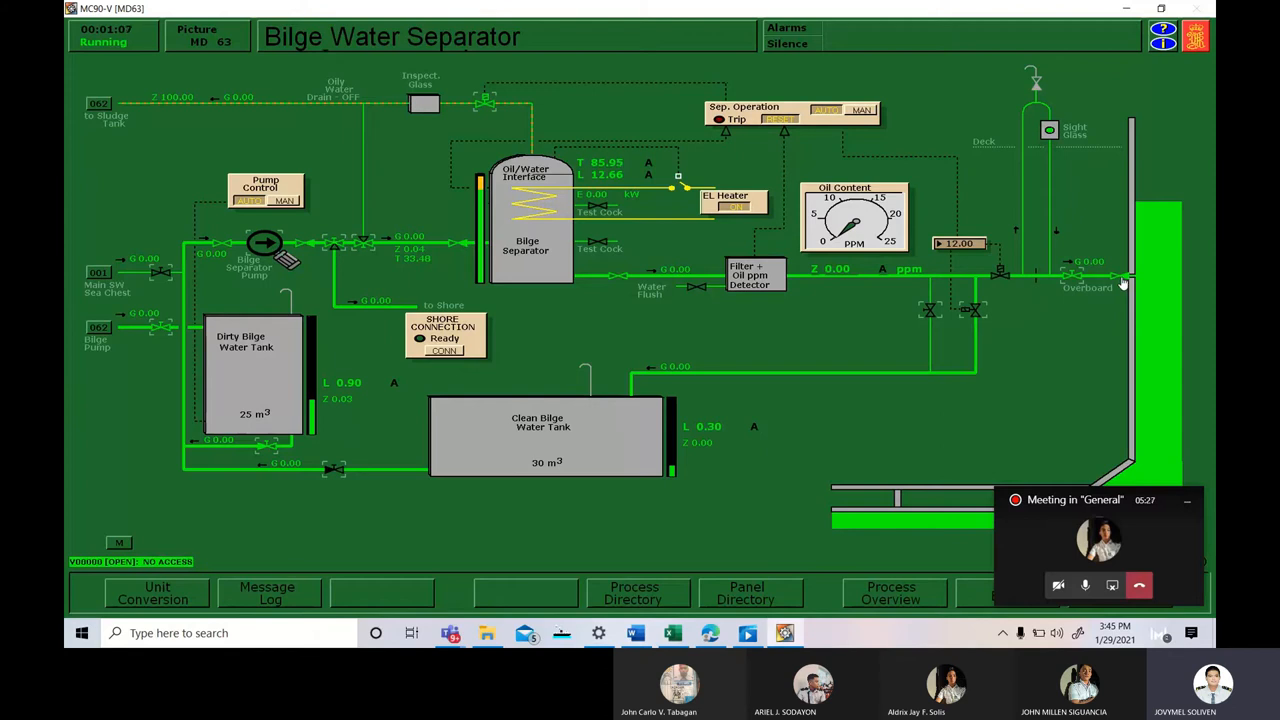
{"action": "mouse_move", "coordinate": [1066, 300]}
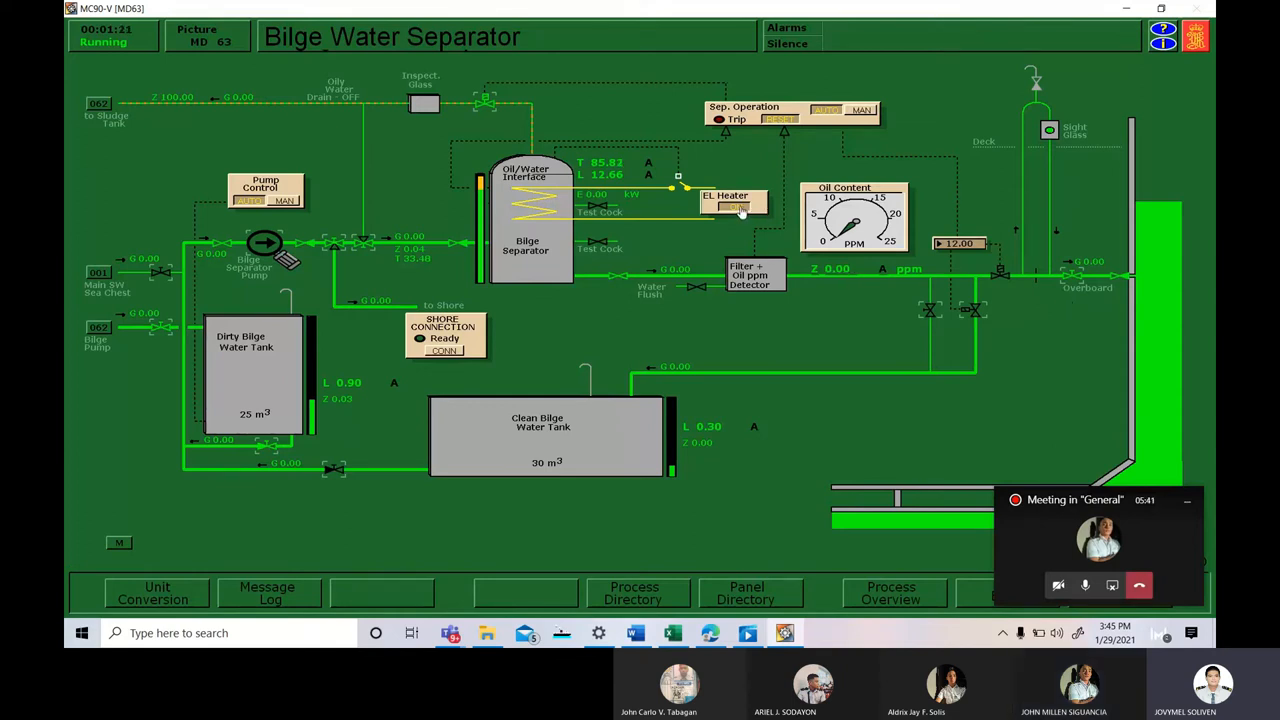
Set the separator's EL Heater to ON.
{"action": "left_click", "coordinate": [735, 206]}
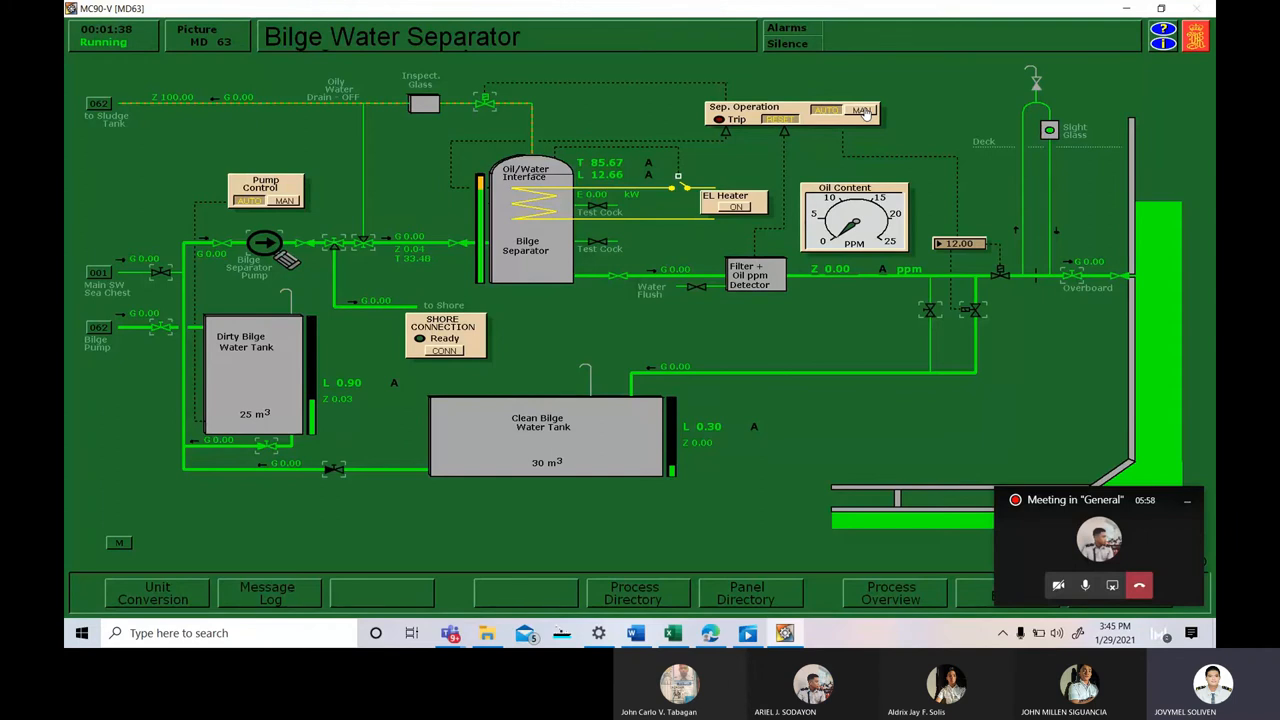
Switch the separator's Sep. Operation mode to MAN.
{"action": "left_click", "coordinate": [826, 110]}
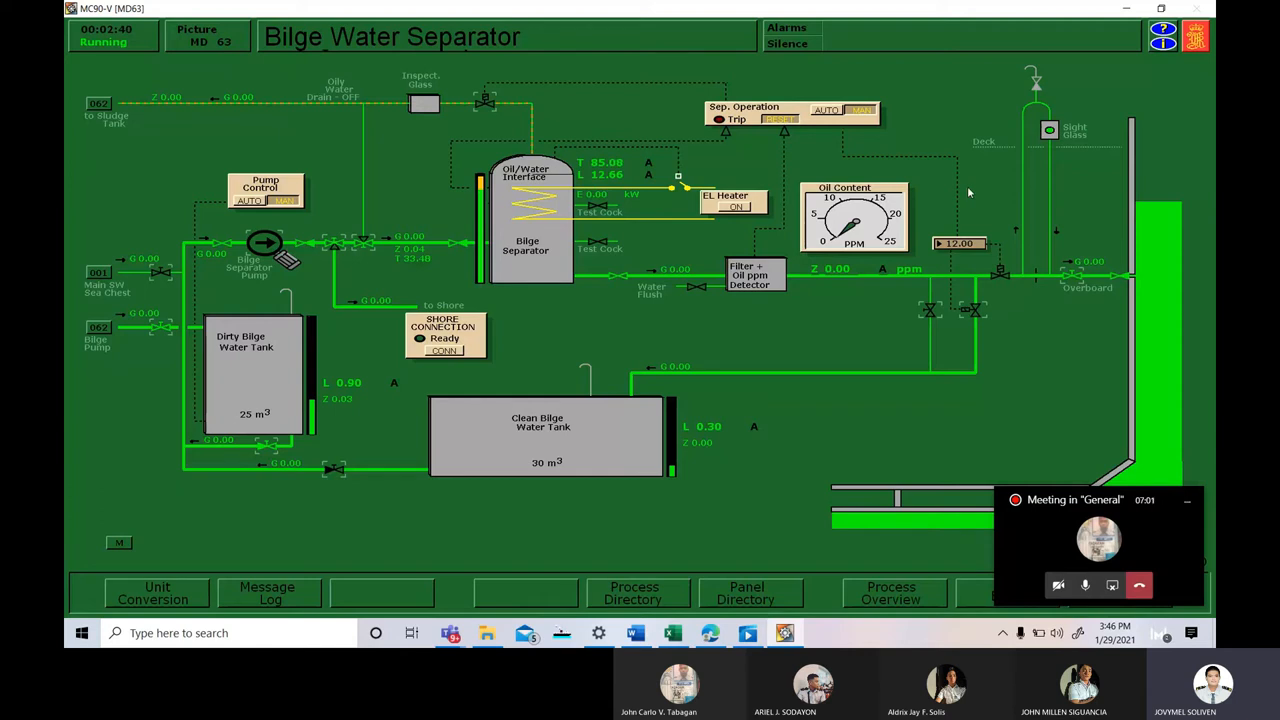
{"action": "mouse_move", "coordinate": [623, 243]}
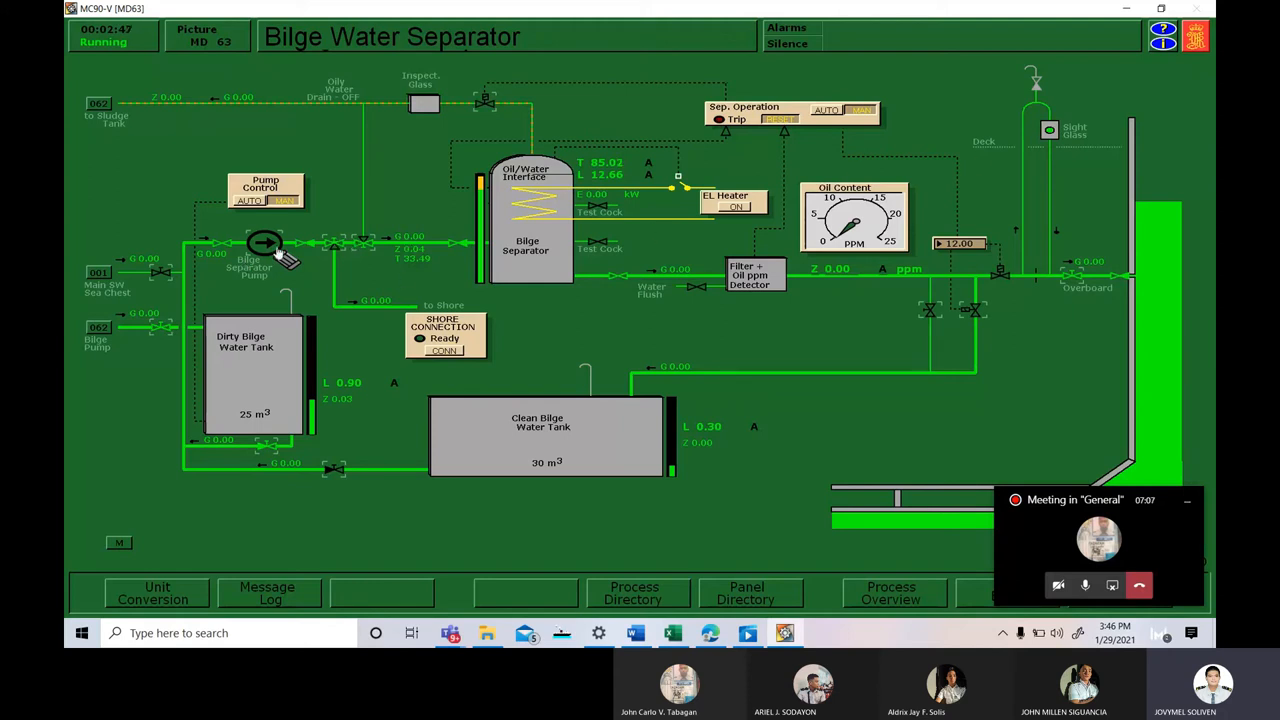
Start the bilge separator pump and open the sludge valve to the sludge tank.
{"action": "left_click", "coordinate": [265, 243]}
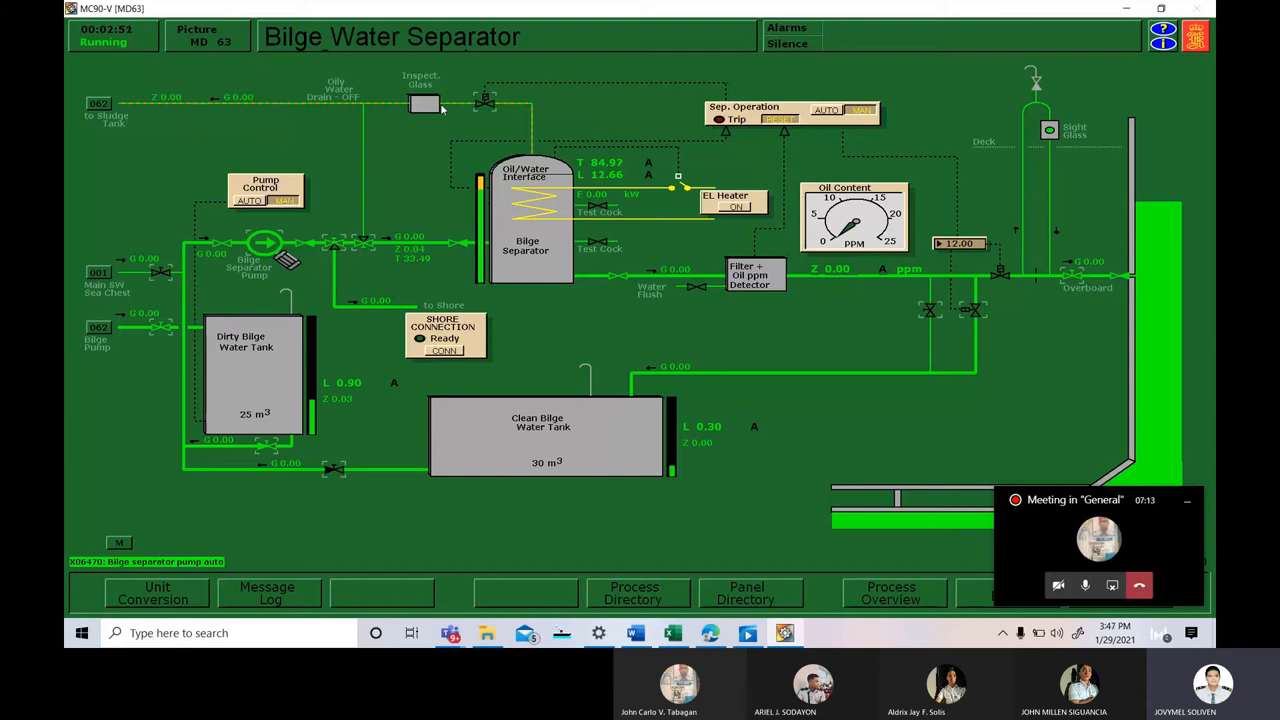
{"action": "left_click", "coordinate": [484, 100]}
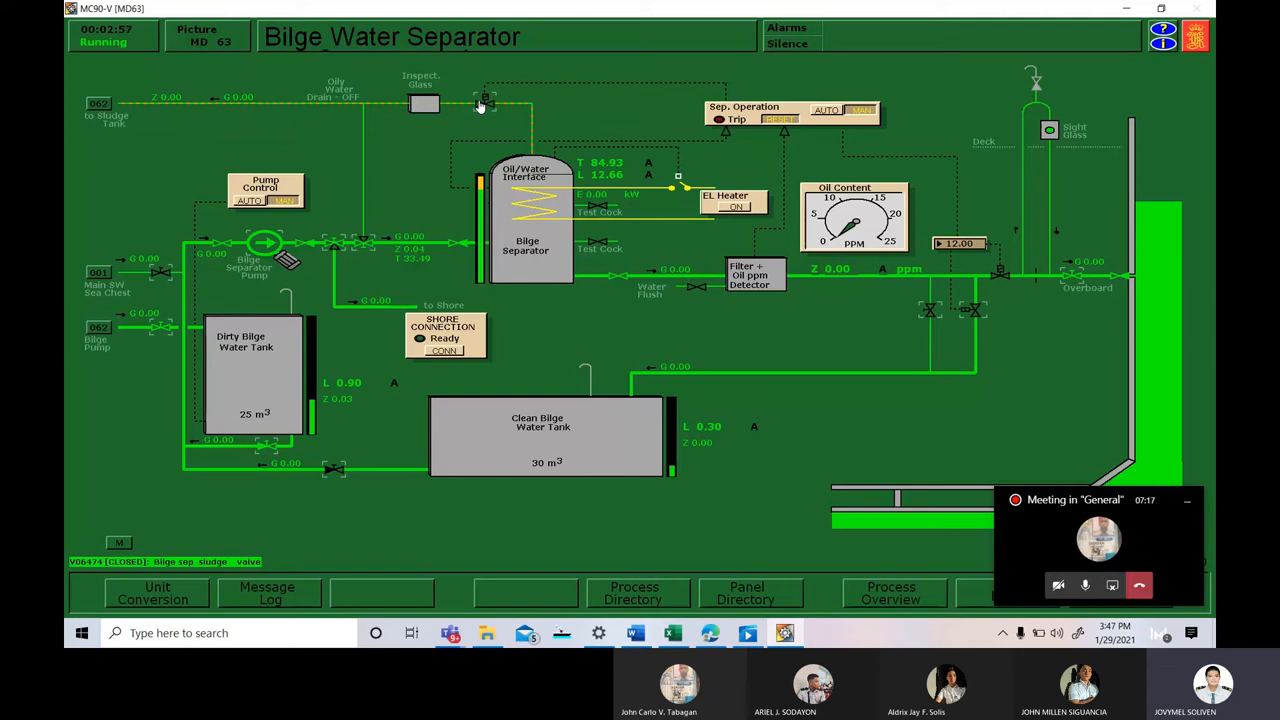
{"action": "left_click", "coordinate": [485, 100]}
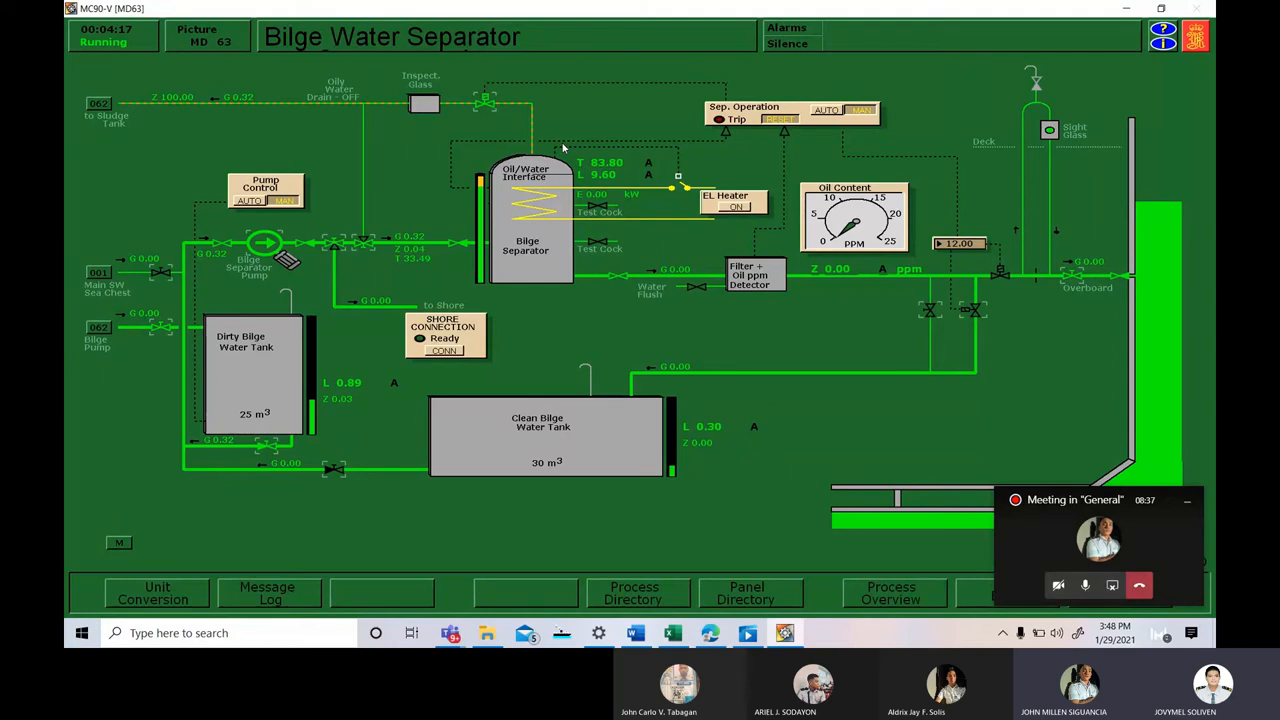
{"action": "mouse_move", "coordinate": [1204, 397]}
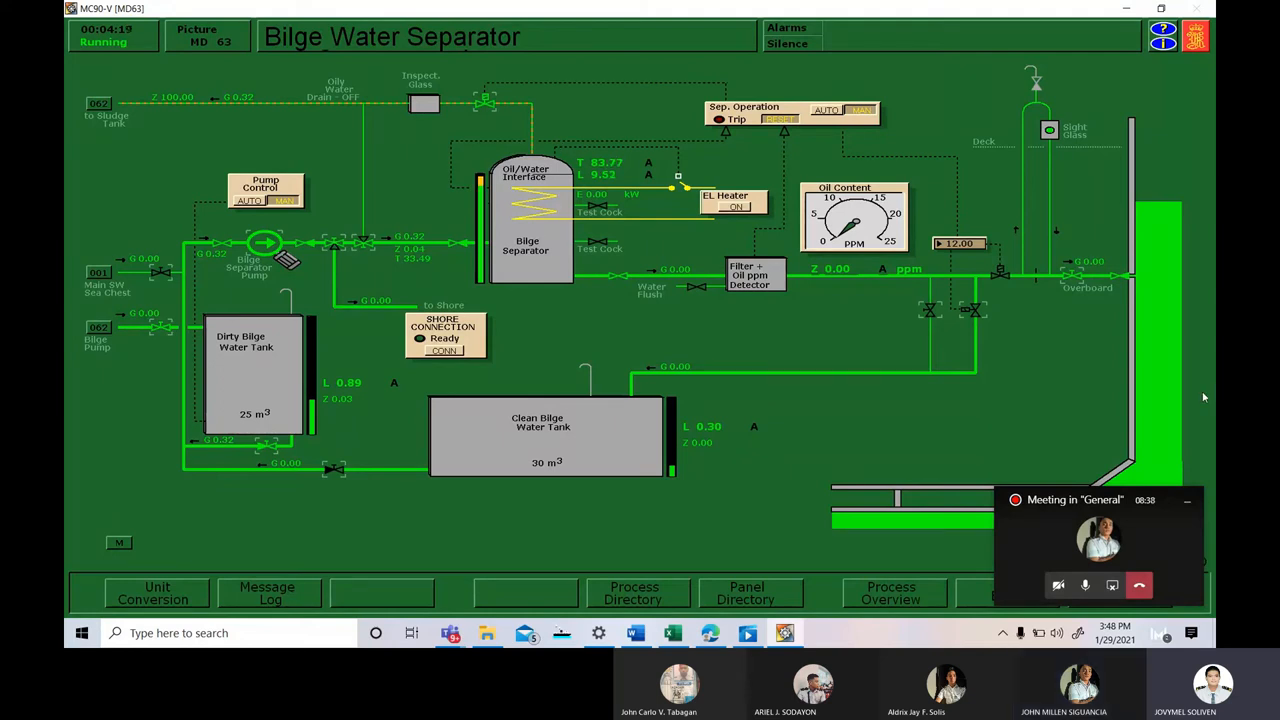
{"action": "mouse_move", "coordinate": [1085, 585]}
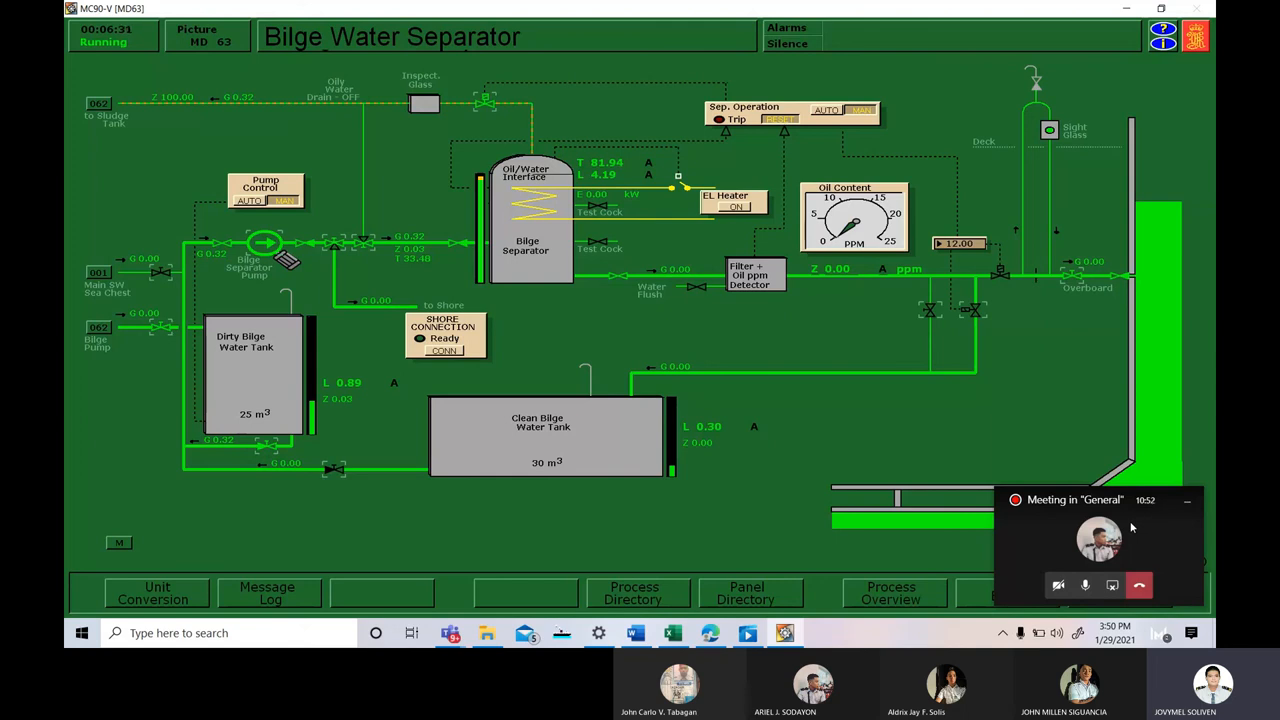
{"action": "mouse_move", "coordinate": [513, 345]}
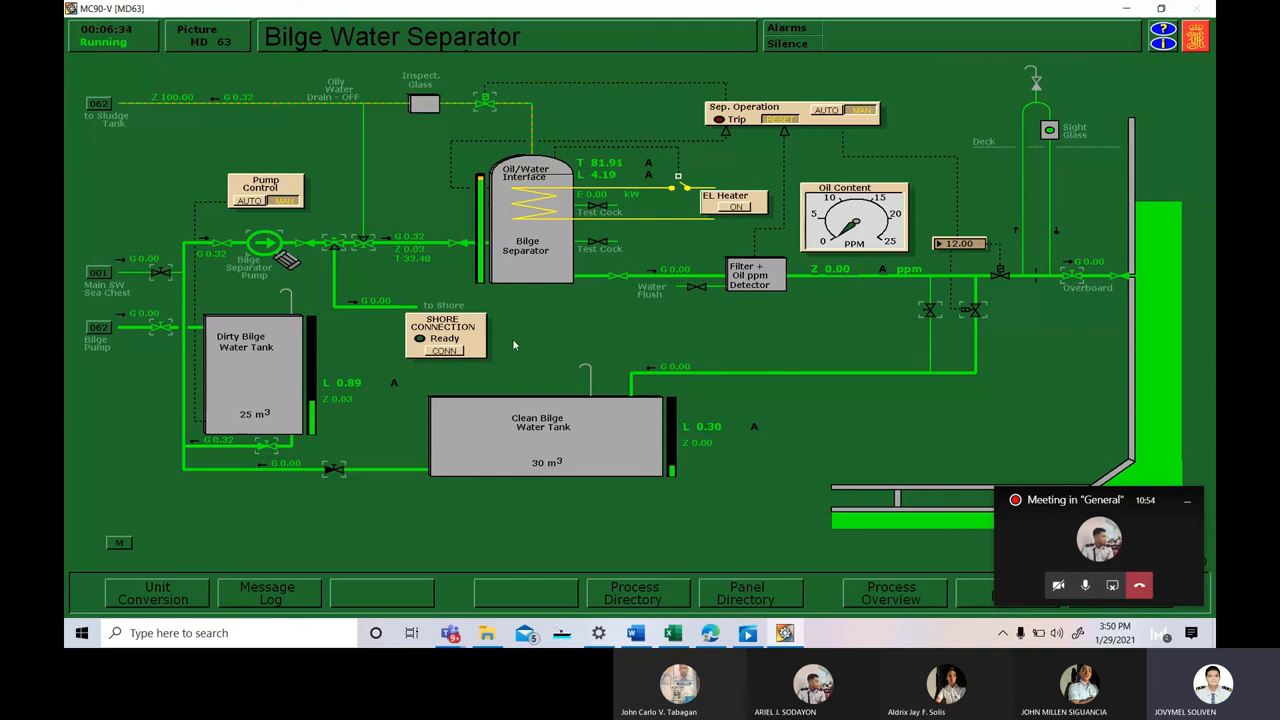